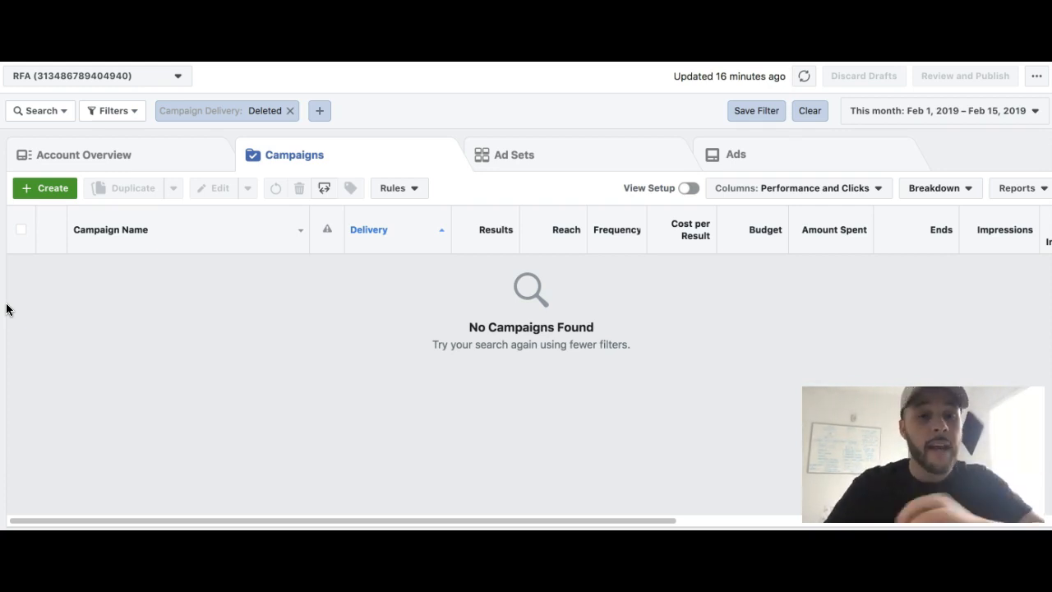
- Start Quick Creation of a new campaign from the Campaigns tab
left_click(44, 187)
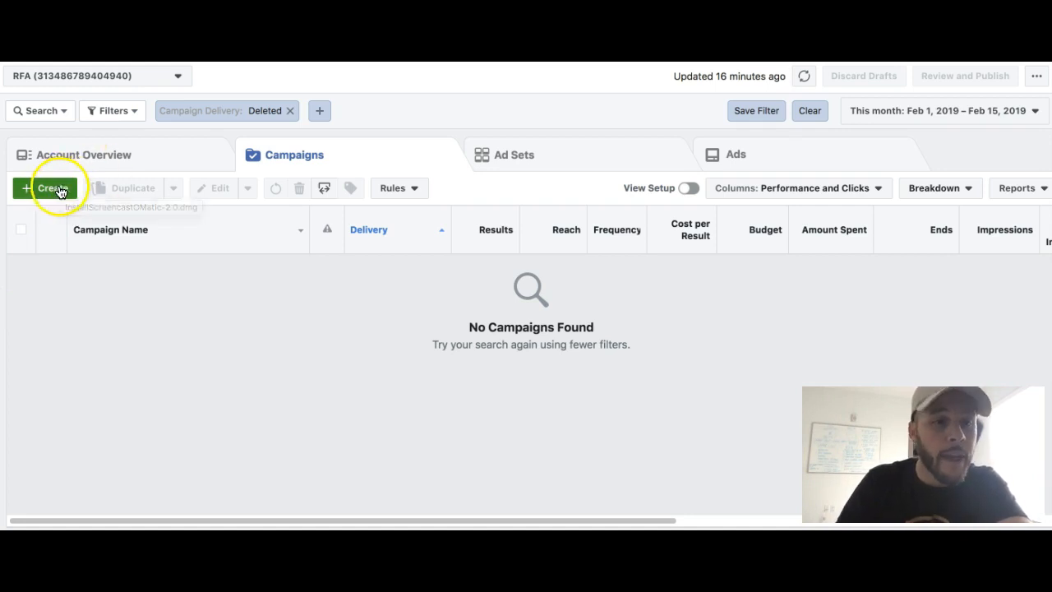
left_click(53, 187)
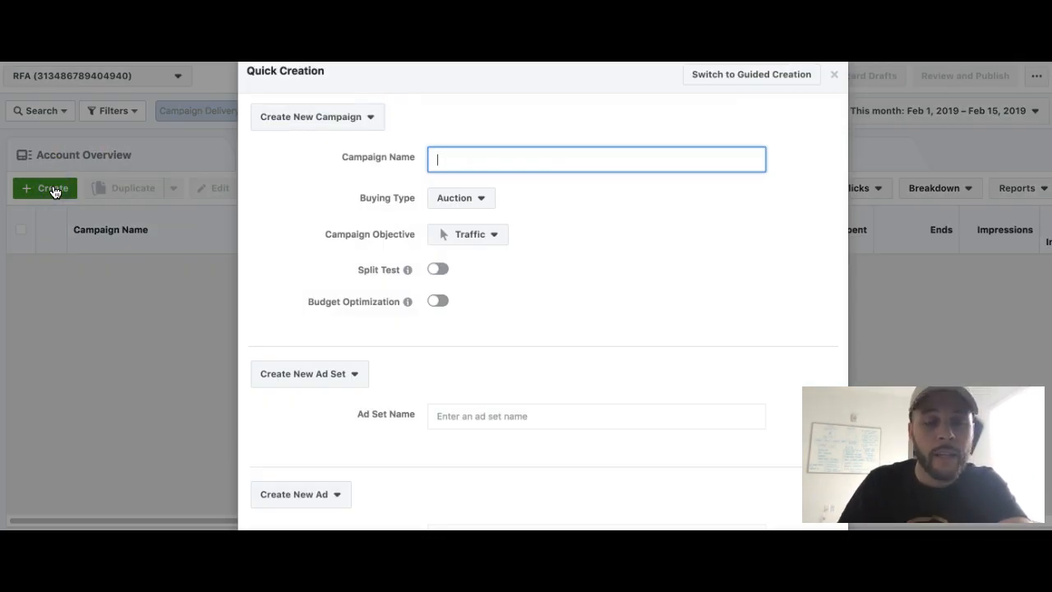
mouse_move(443, 157)
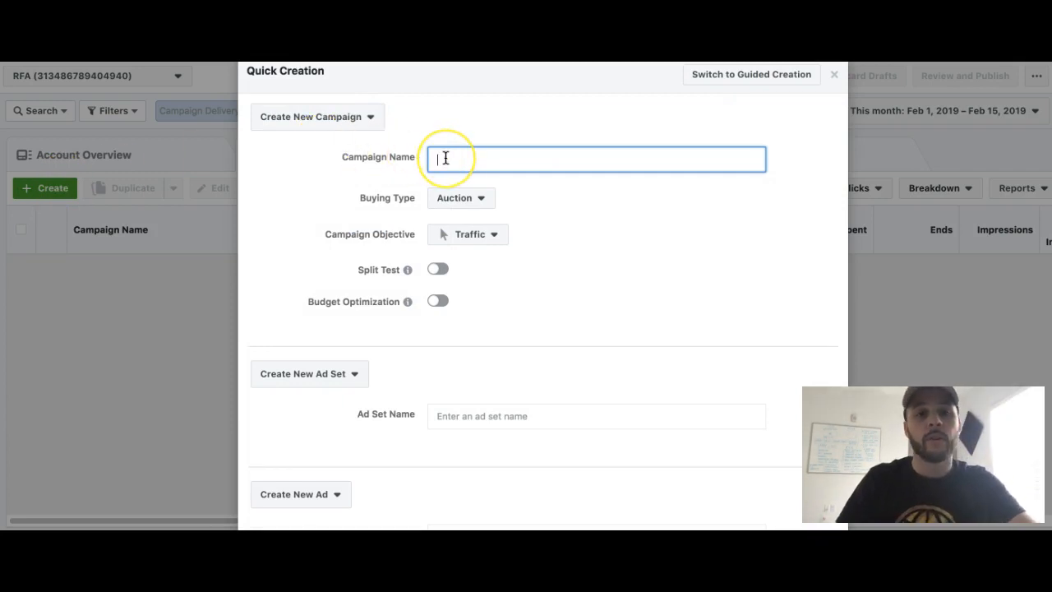
- Name the campaign 'Test Campaign', choose the Conversions objective and enable budget optimization at $100 daily
type("Test Campaign")
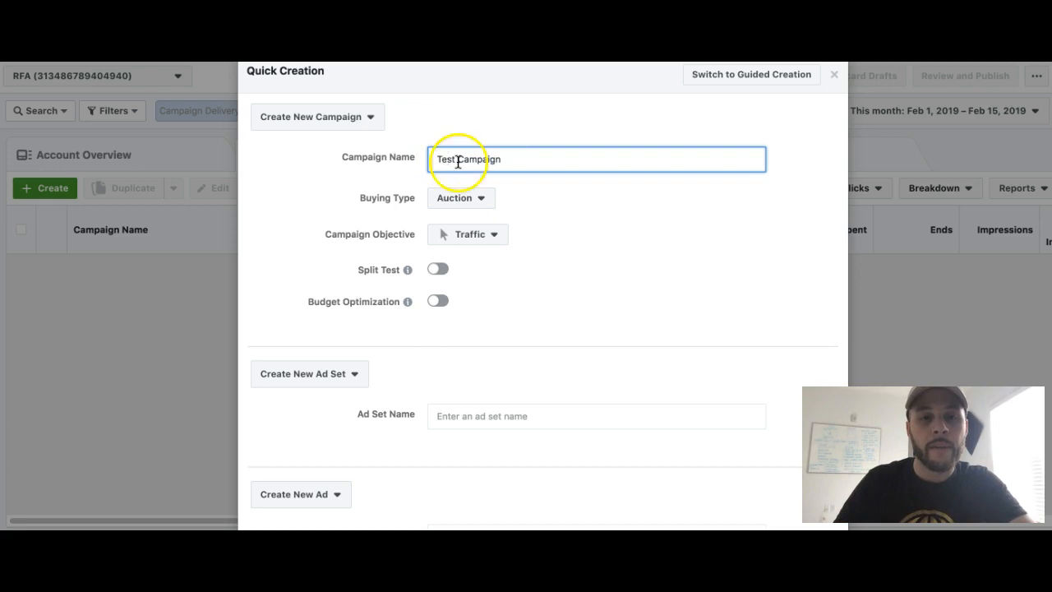
scroll("down", 3)
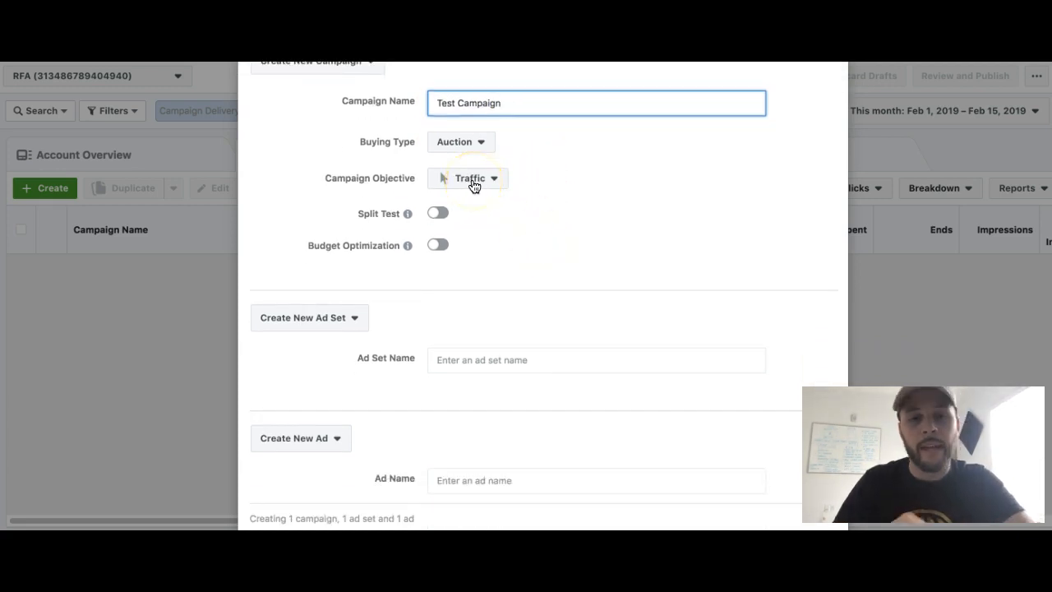
left_click(469, 178)
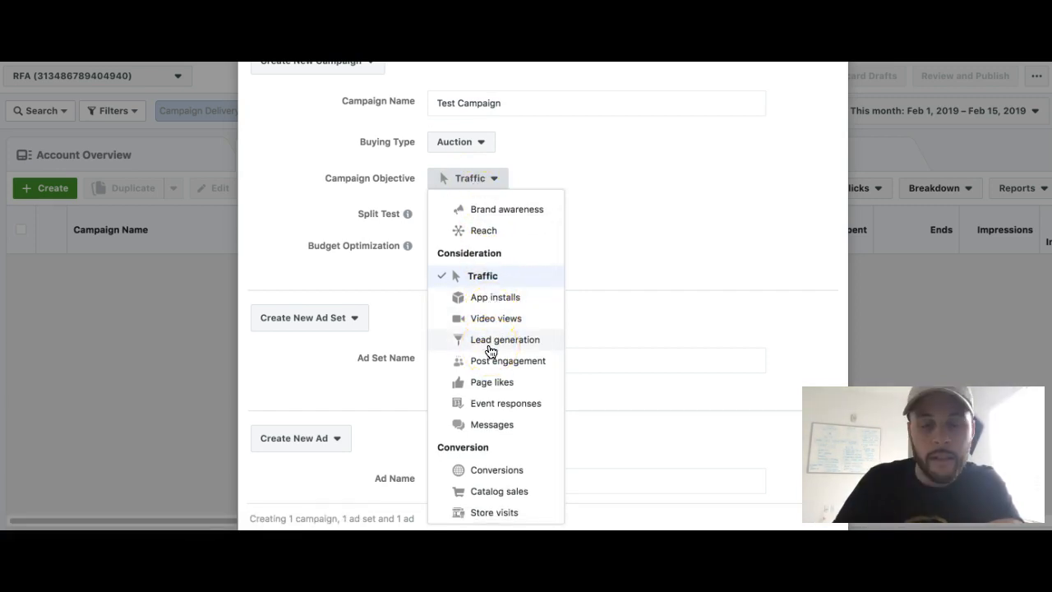
mouse_move(493, 408)
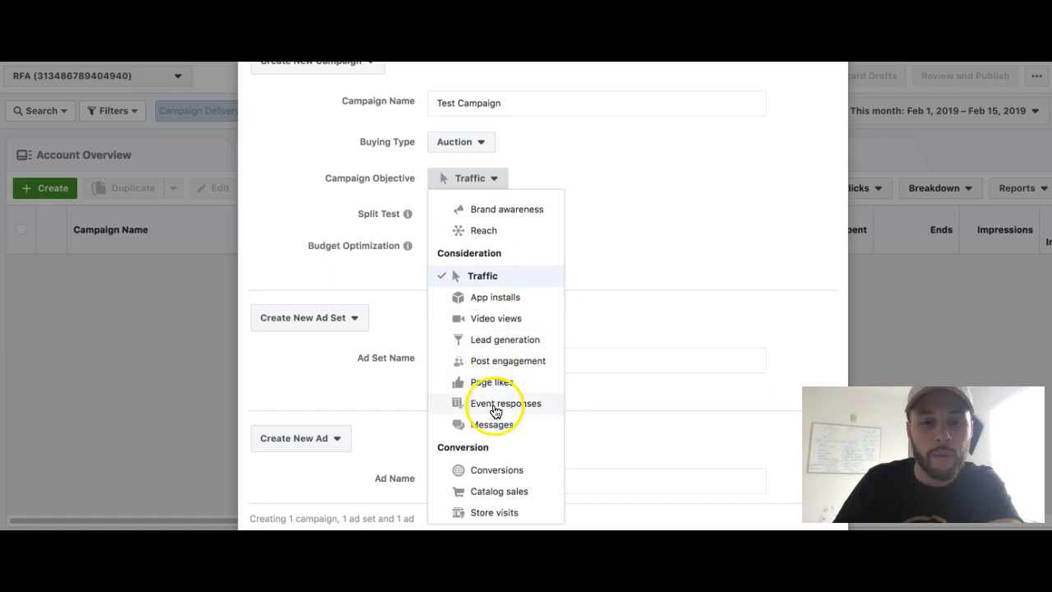
left_click(496, 470)
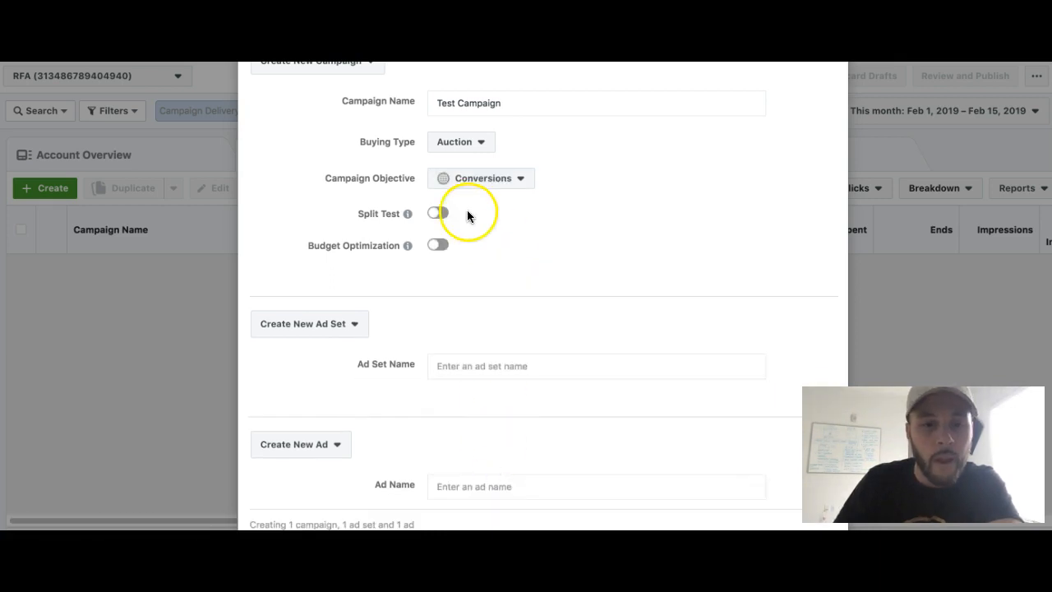
left_click(438, 243)
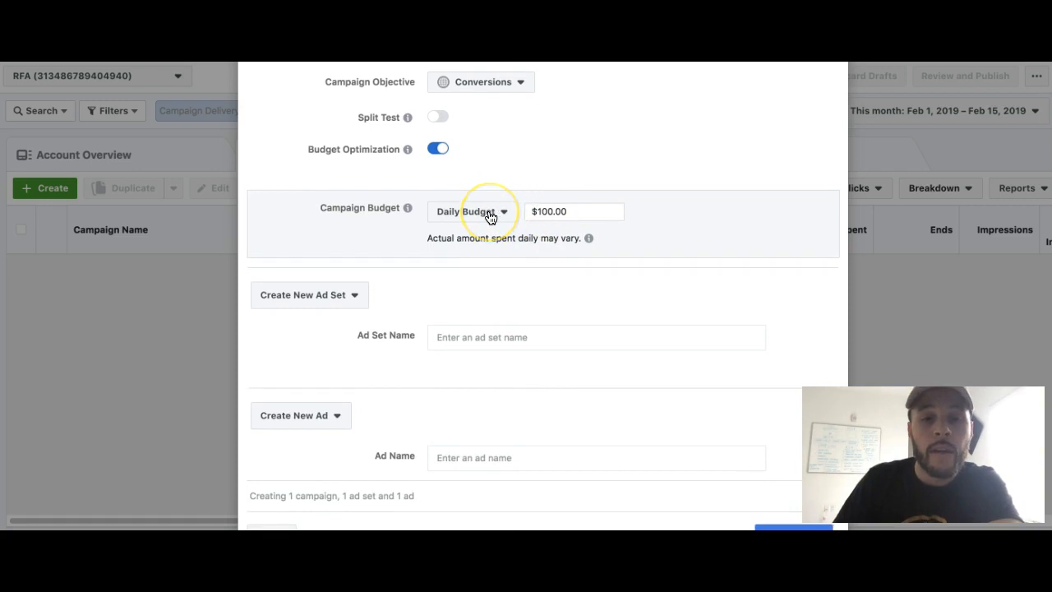
- Keep Daily Budget, name the ad set 'Test Ad Set' and the ad 'Test Ad', then continue to create them
left_click(470, 210)
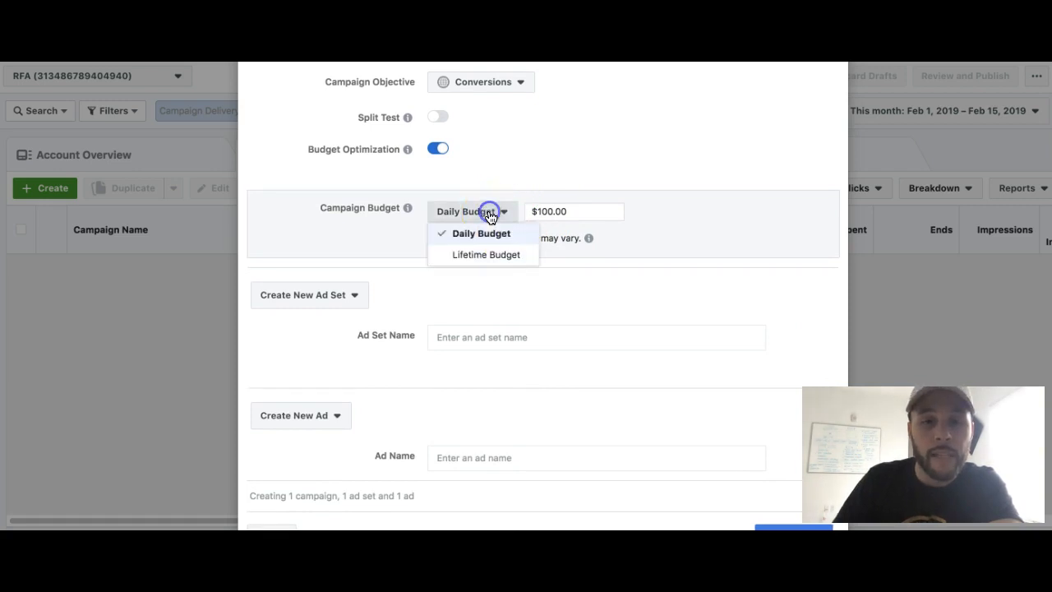
mouse_move(539, 184)
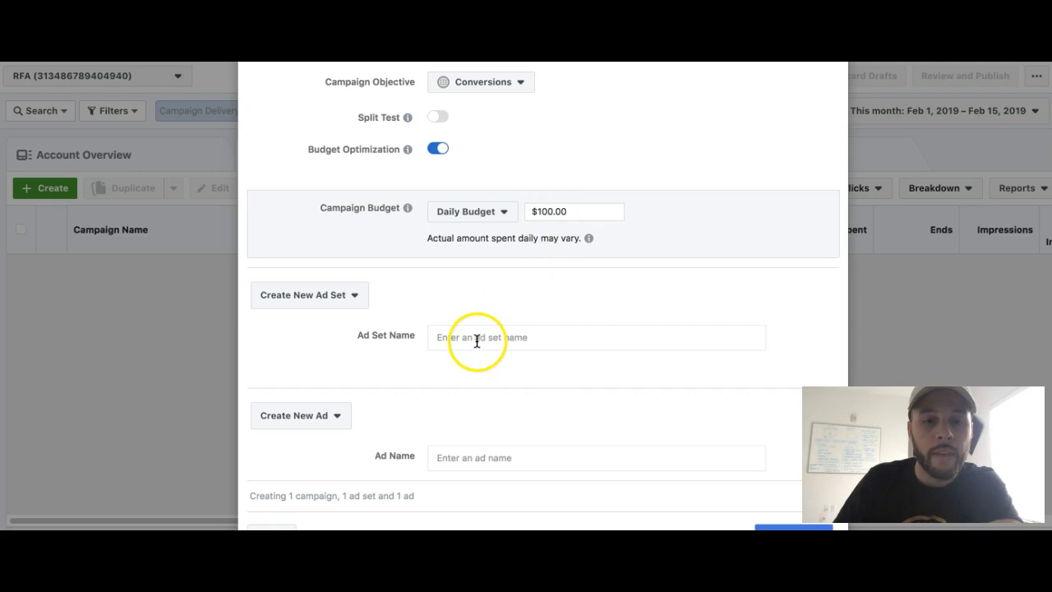
left_click(595, 337)
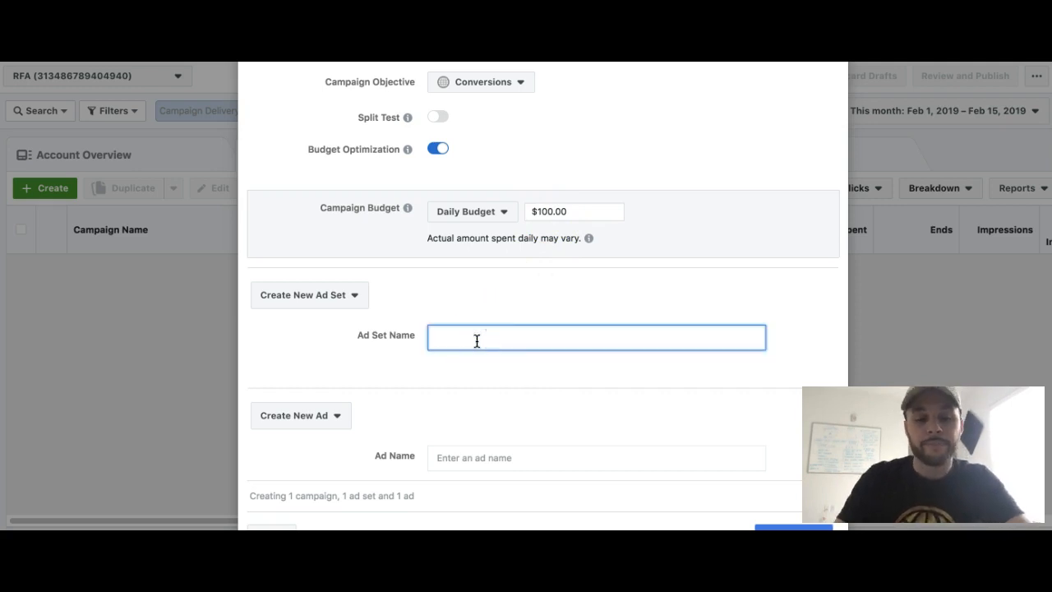
type("Test Ad S")
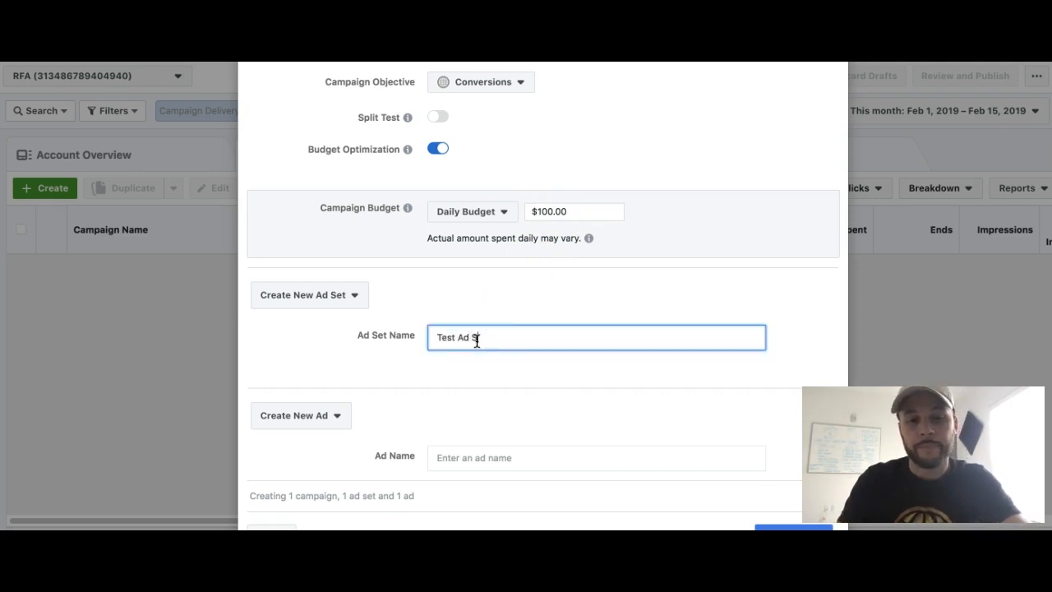
left_click(595, 457)
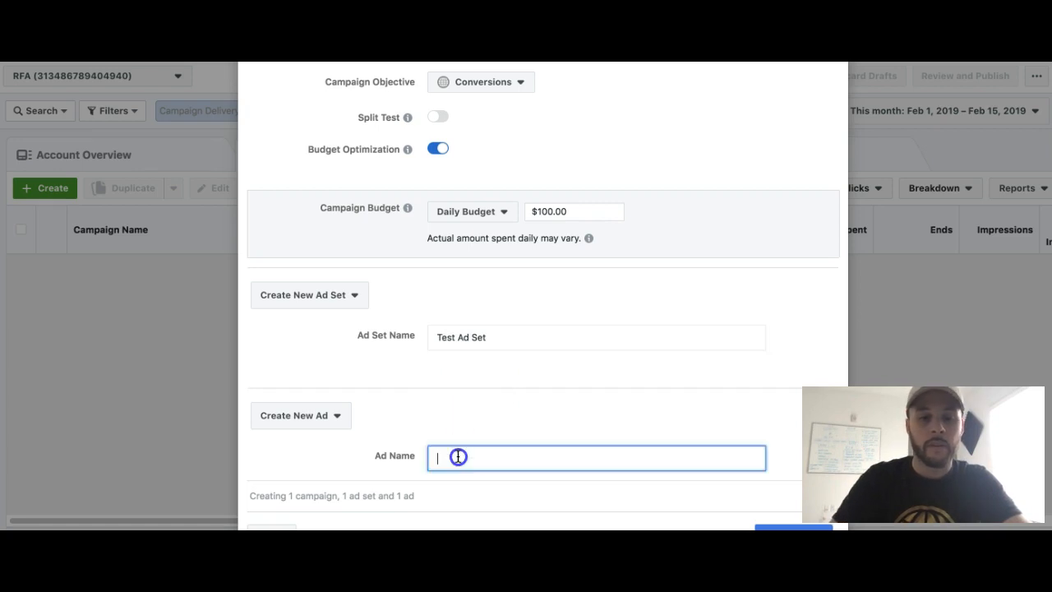
type("Test A")
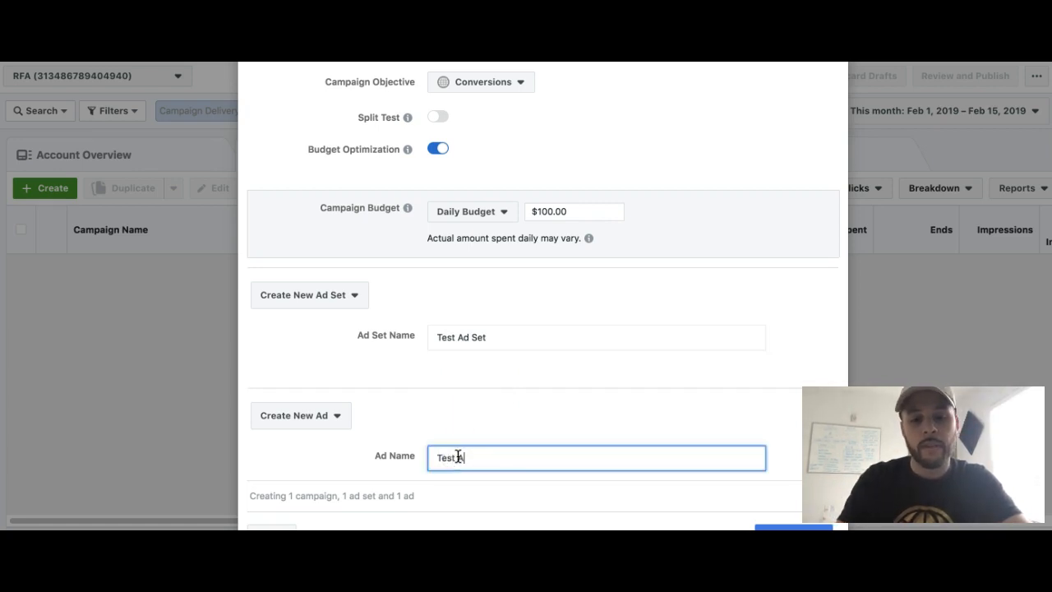
left_click(781, 483)
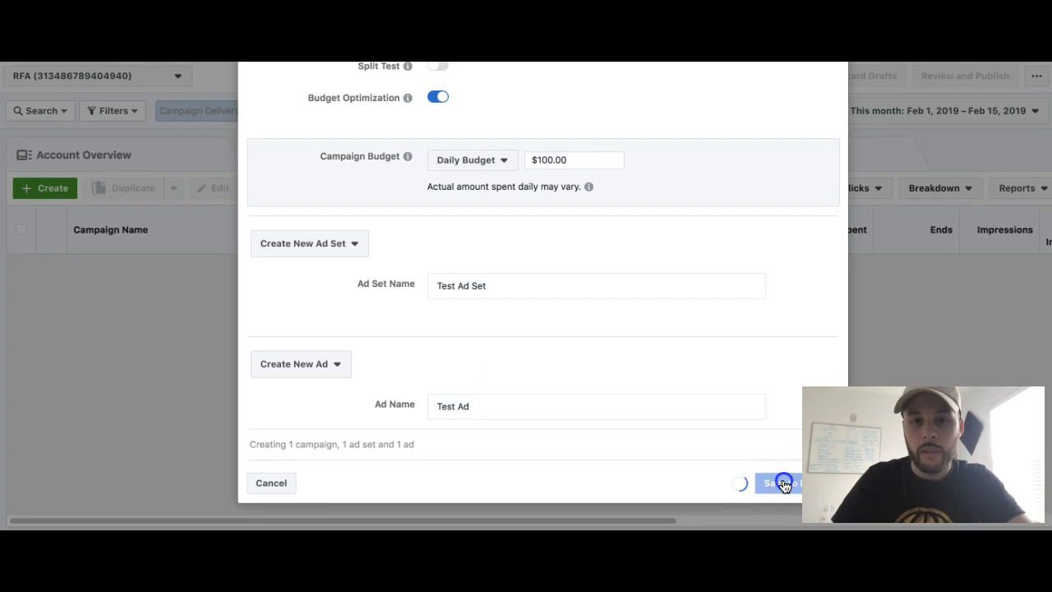
- Close the 'Publish draft items?' prompt so Test Campaign stays an unpublished draft
left_click(781, 483)
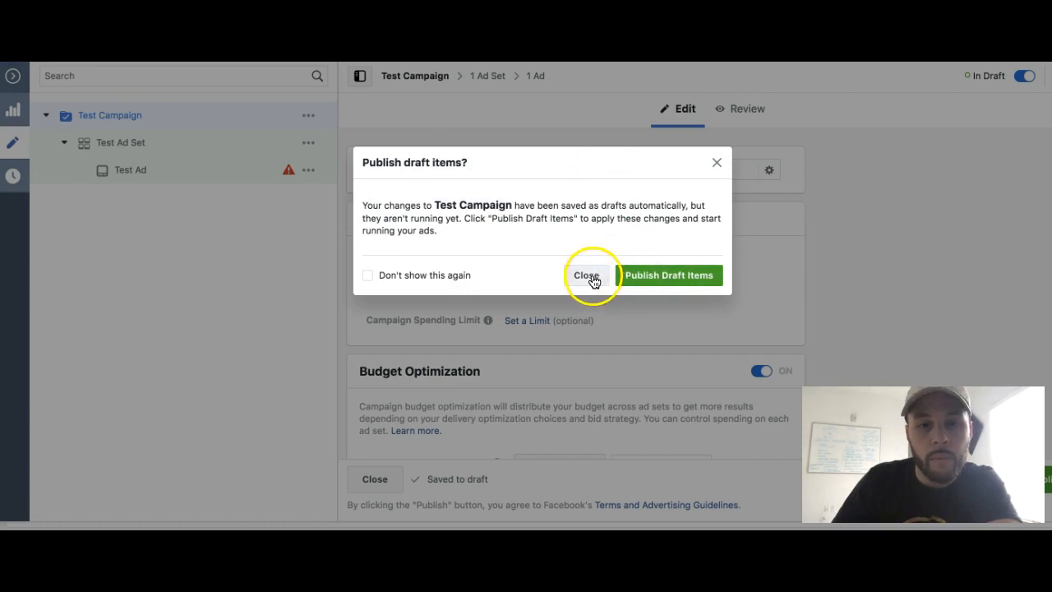
left_click(585, 274)
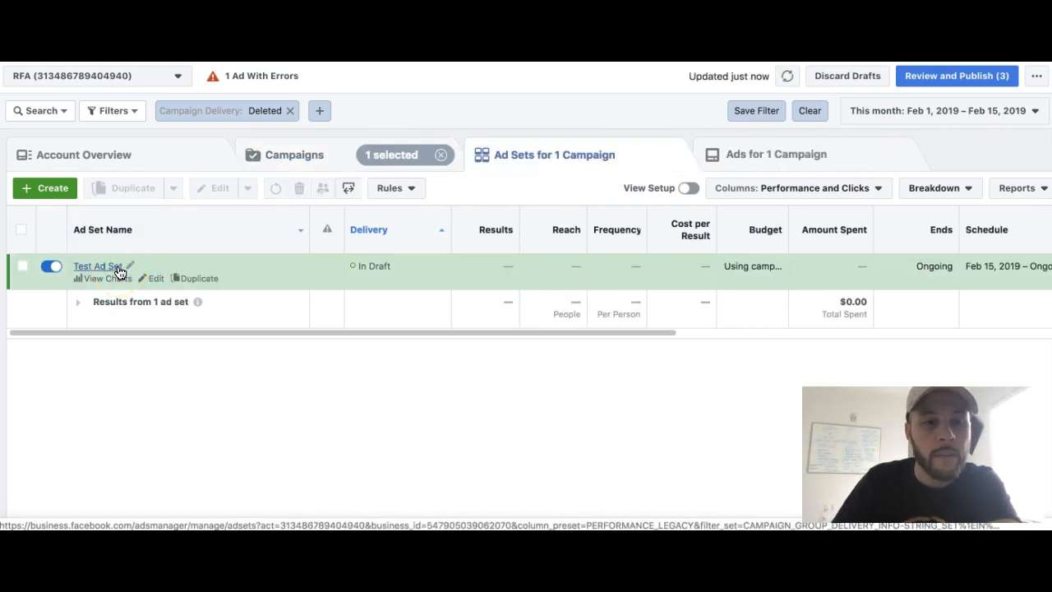
- Duplicate Test Ad Set four times into the original campaign
left_click(23, 266)
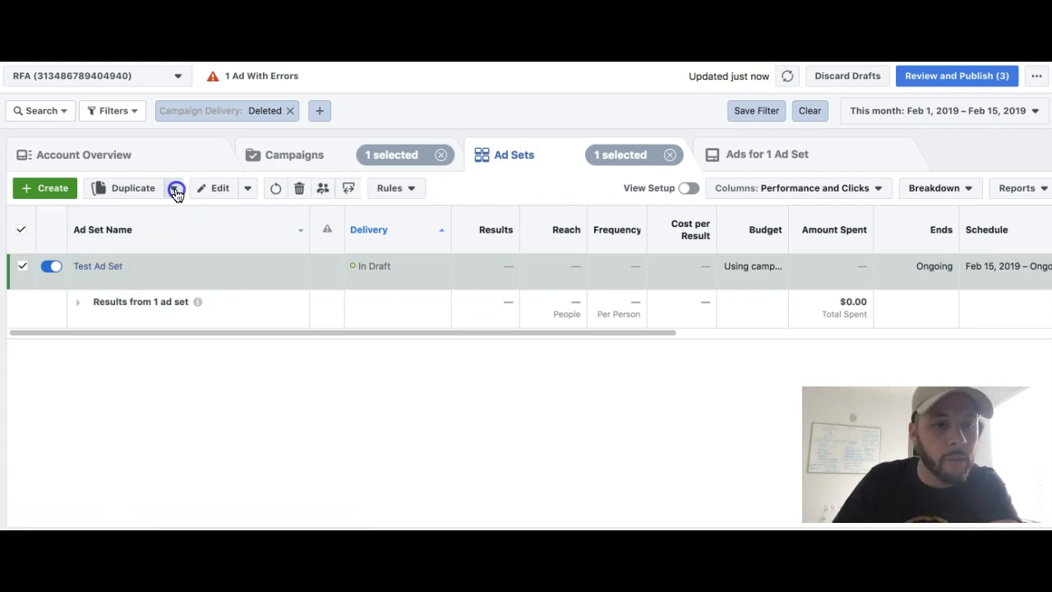
left_click(132, 188)
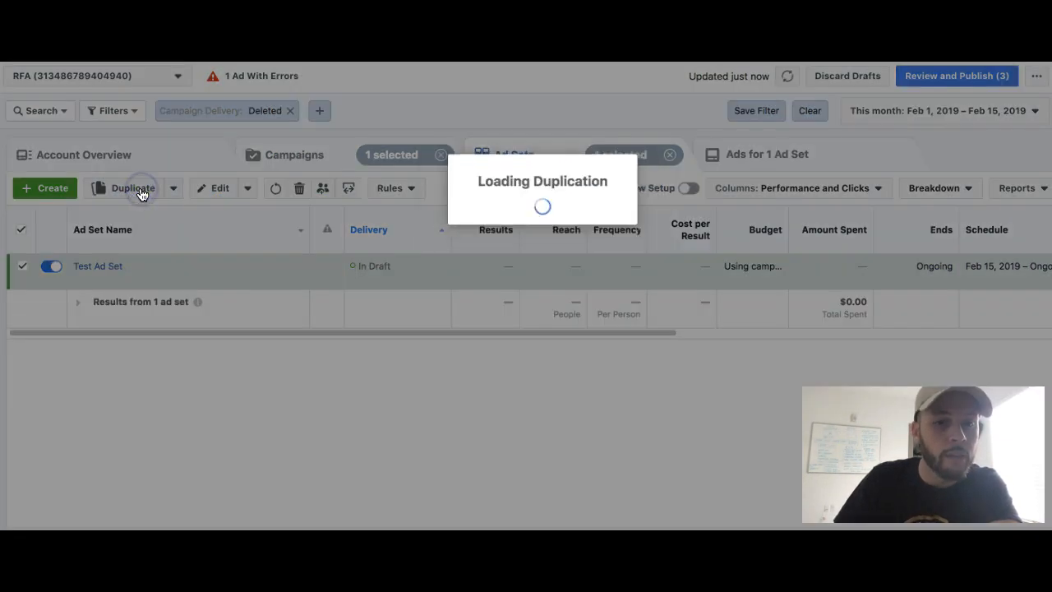
left_click(132, 187)
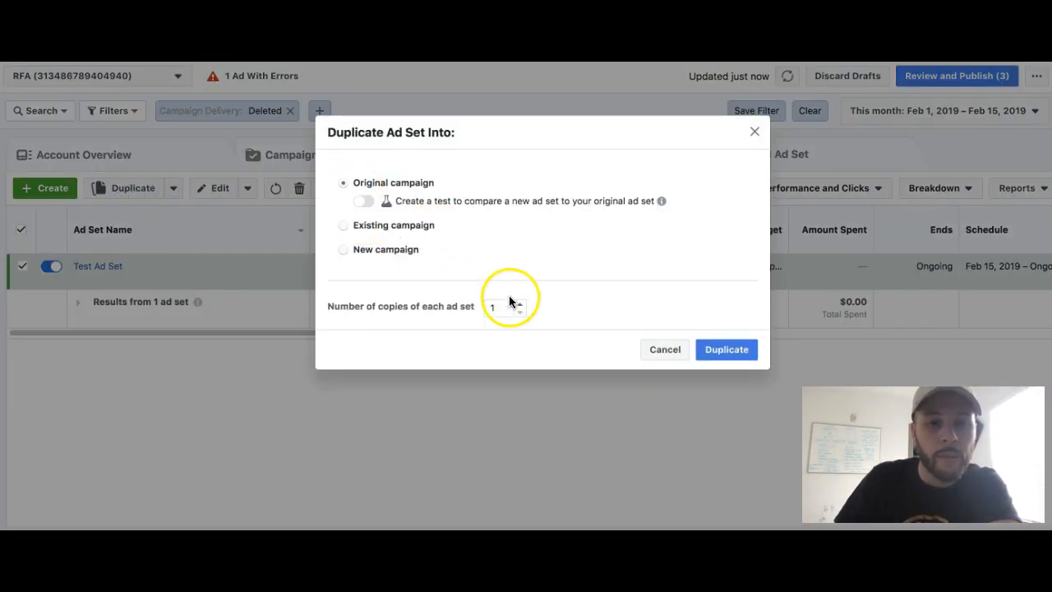
left_click(519, 302)
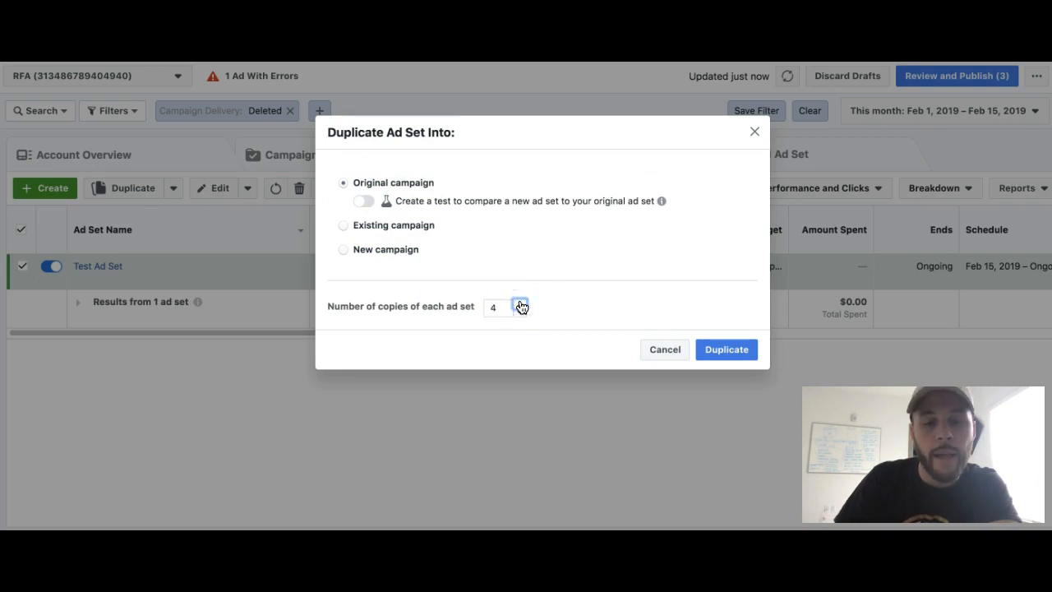
left_click(727, 348)
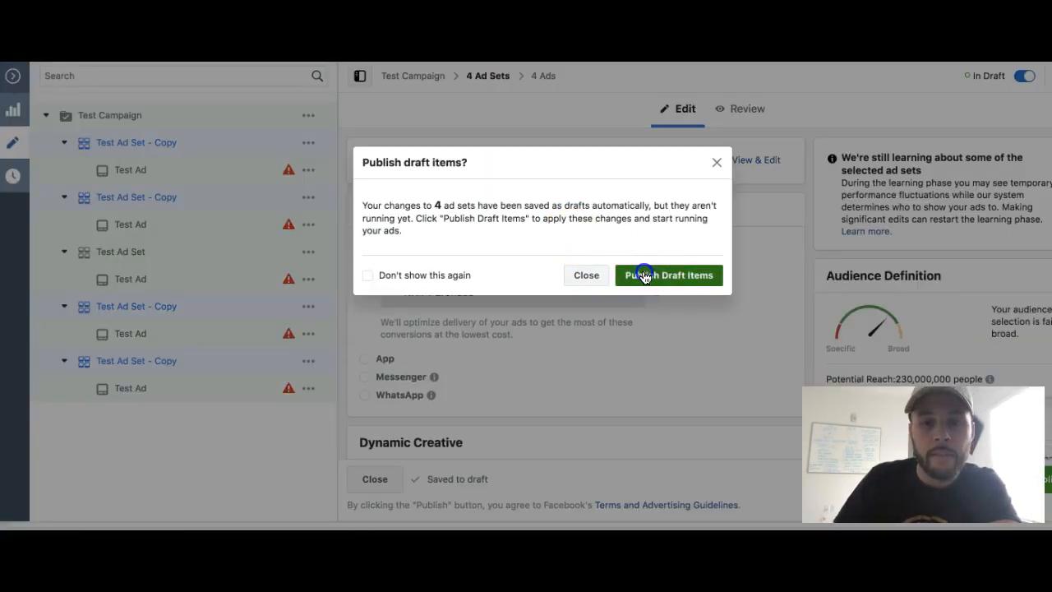
- Dismiss the publish prompt, review the five draft ads and ad sets, then return to the Campaigns list
left_click(585, 275)
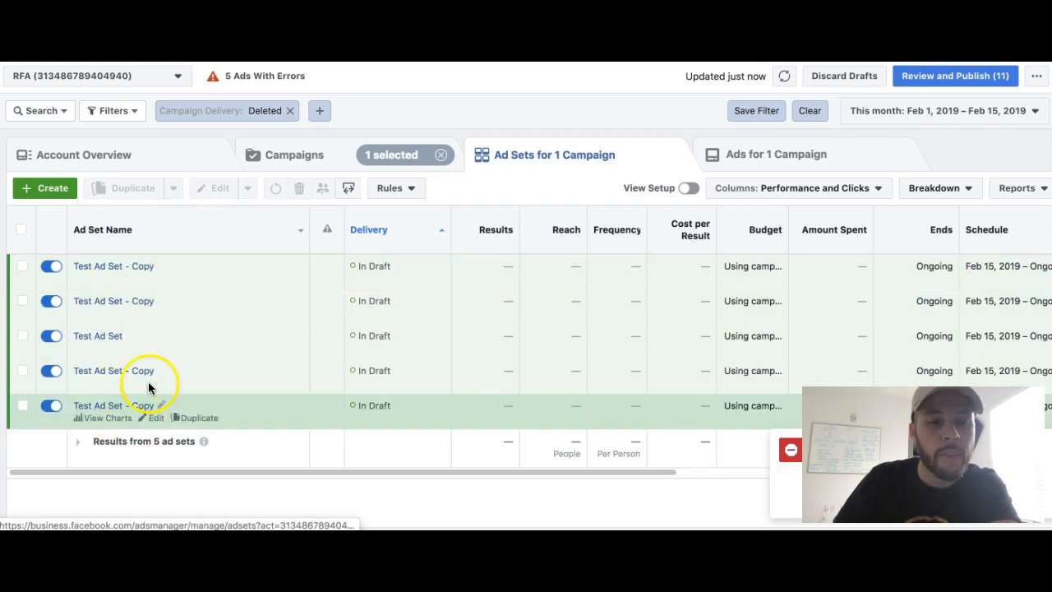
left_click(776, 155)
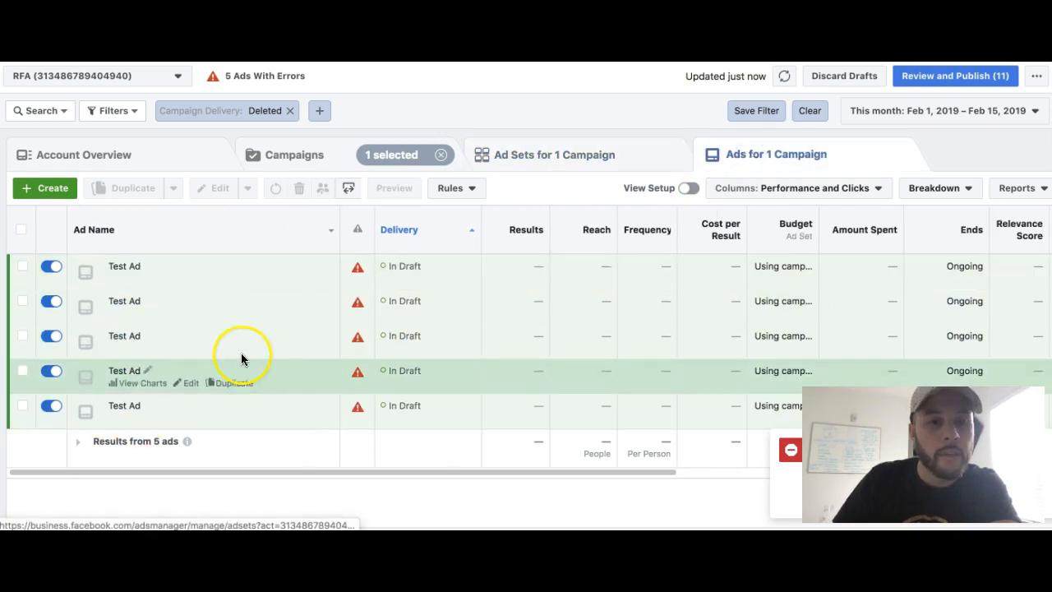
left_click(545, 155)
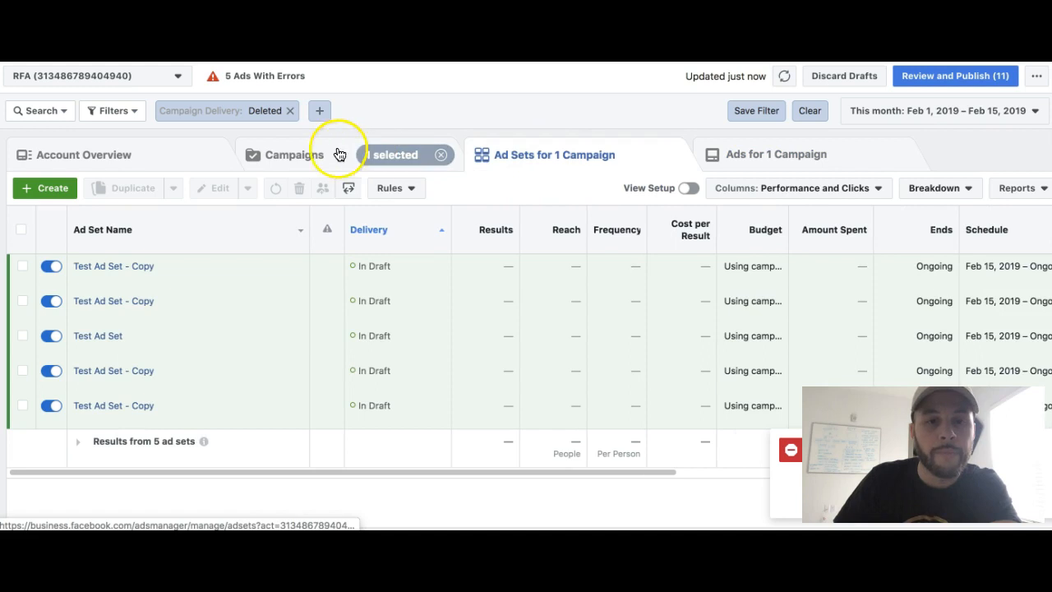
left_click(294, 155)
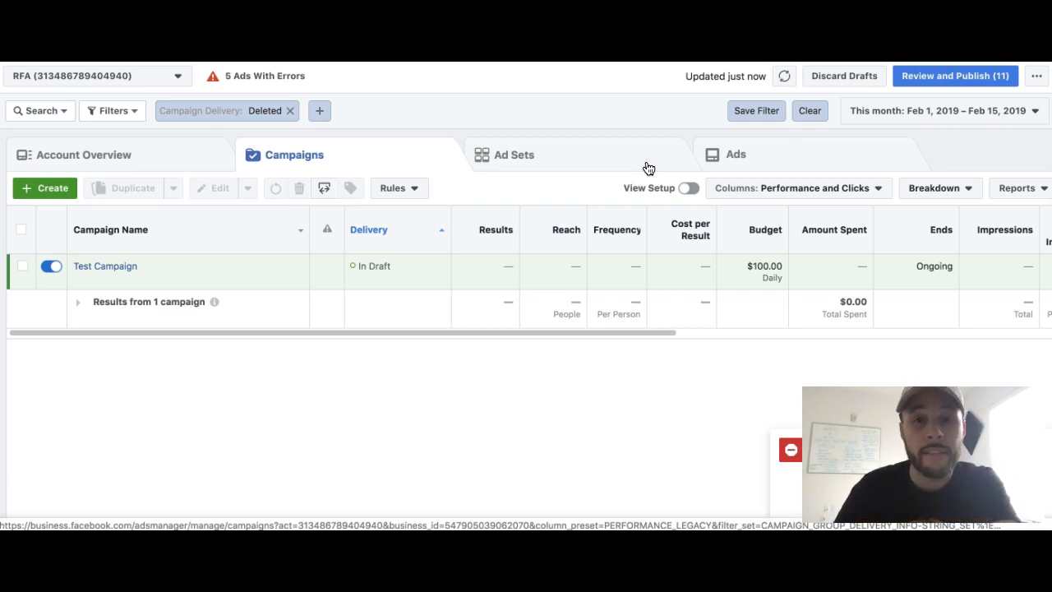
mouse_move(605, 165)
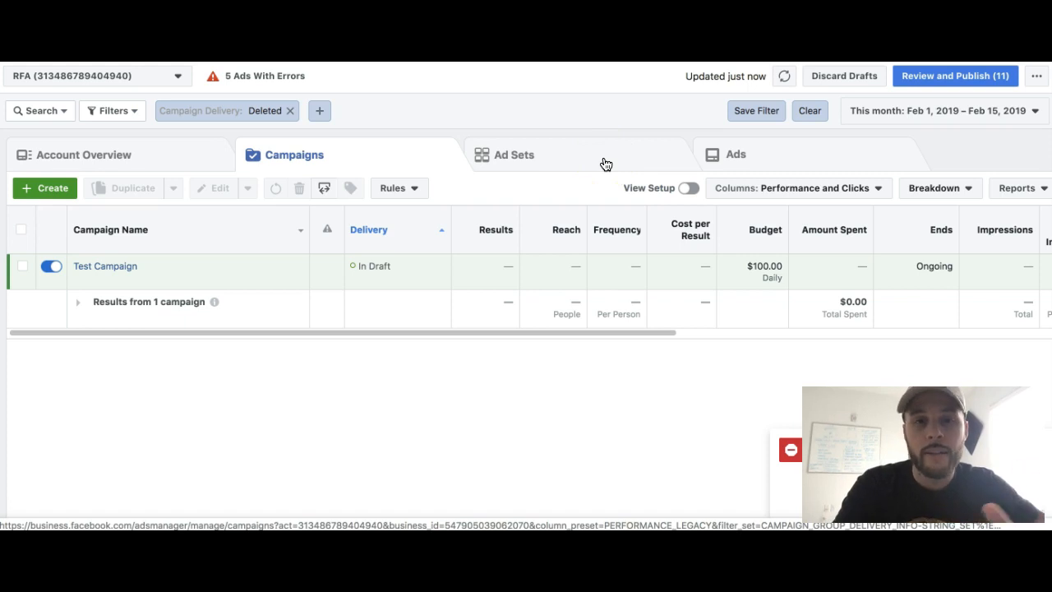